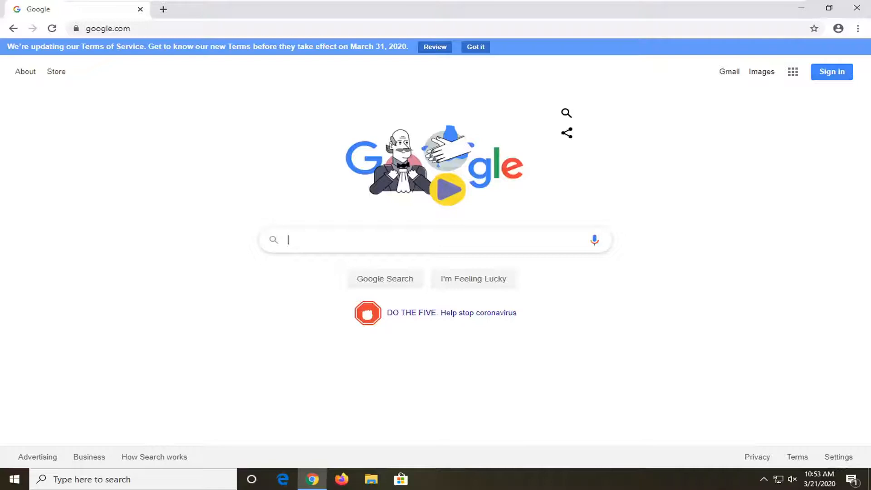
pyautogui.moveTo(3, 15)
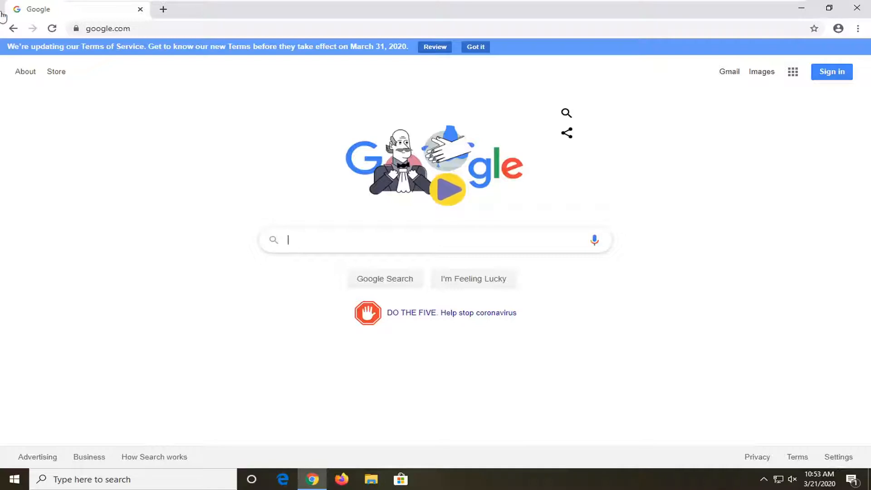
pyautogui.moveTo(78, 28)
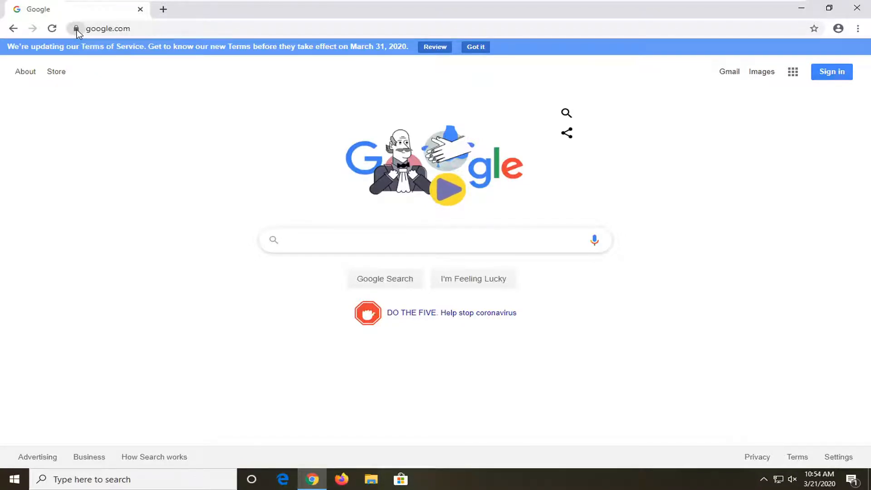
# Reach google.com's site settings page from the address-bar padlock's connection info
pyautogui.click(78, 28)
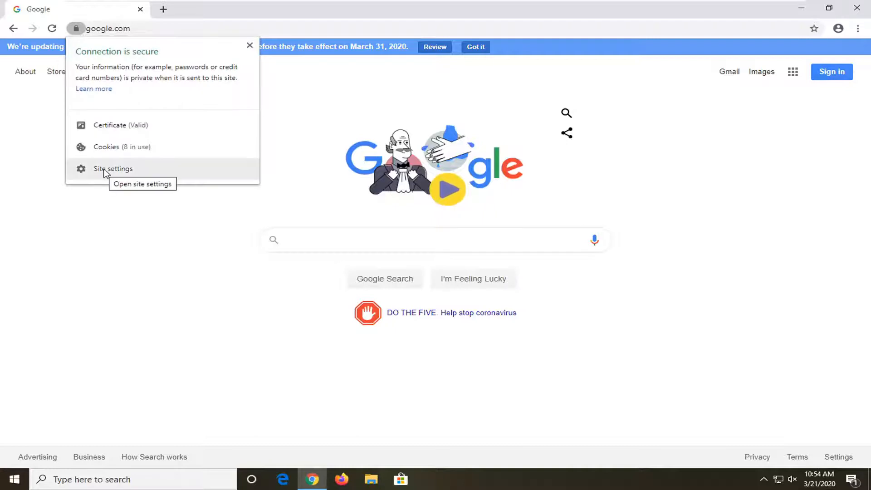
pyautogui.click(113, 169)
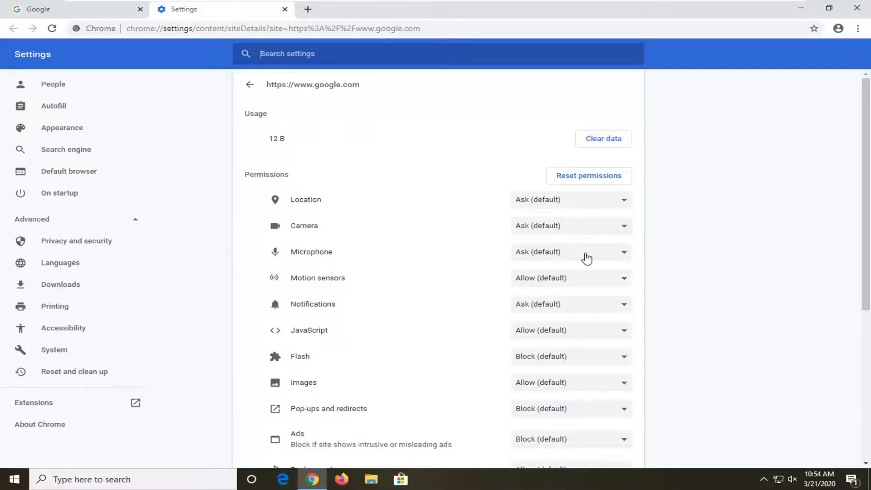
# Change google.com's Microphone permission from Ask (default) to Allow
pyautogui.click(571, 253)
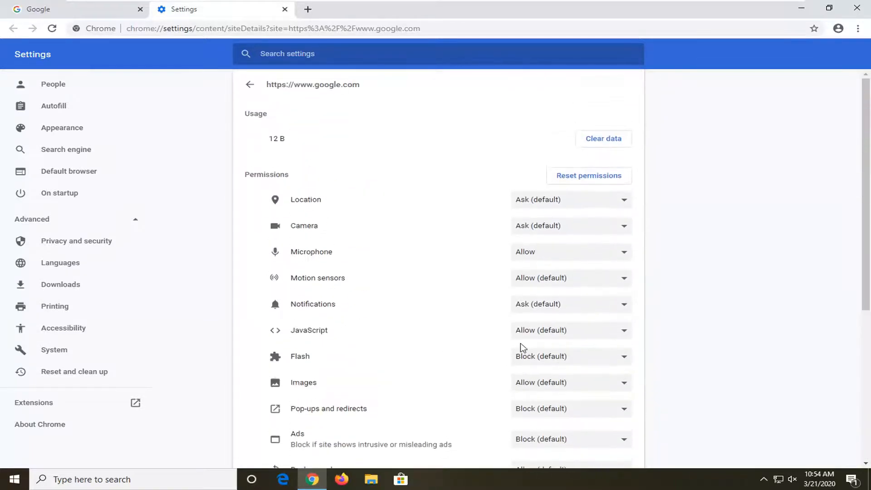
pyautogui.scroll(-3)
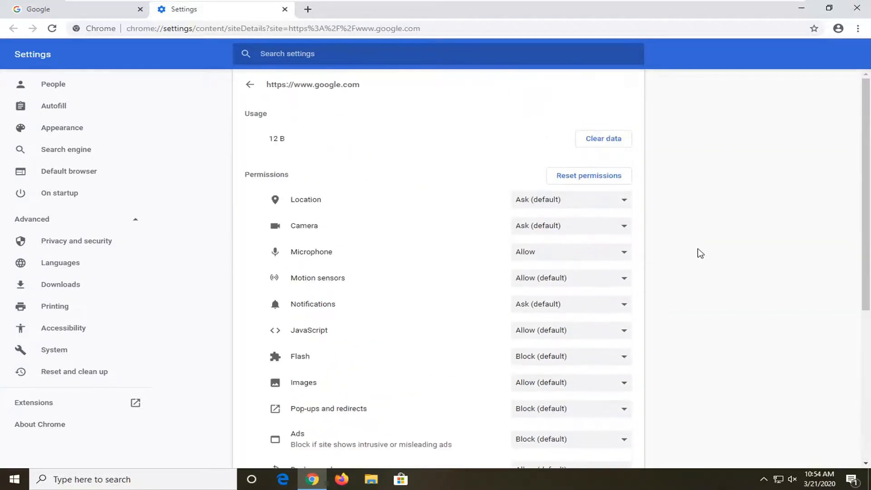
pyautogui.moveTo(577, 242)
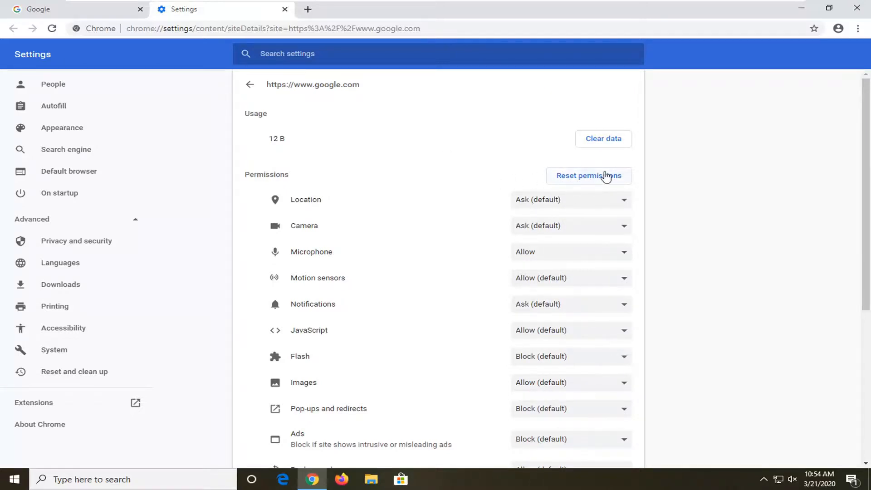
pyautogui.scroll(-3)
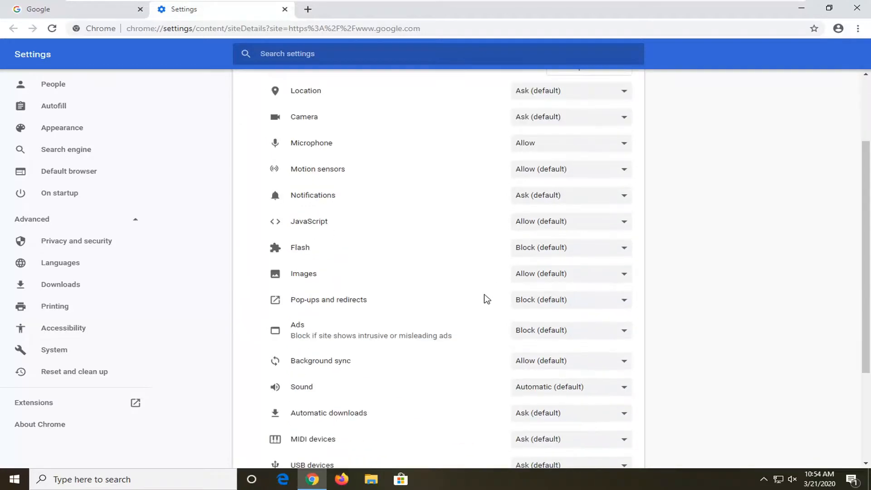
pyautogui.scroll(-3)
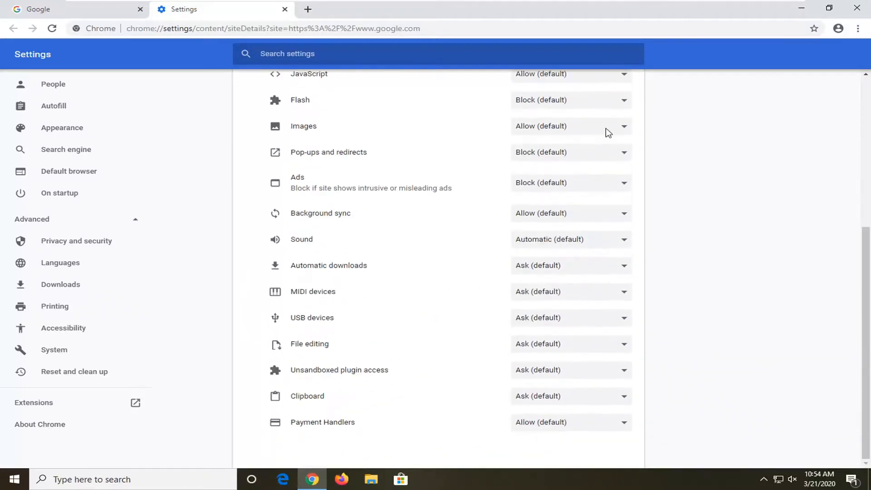